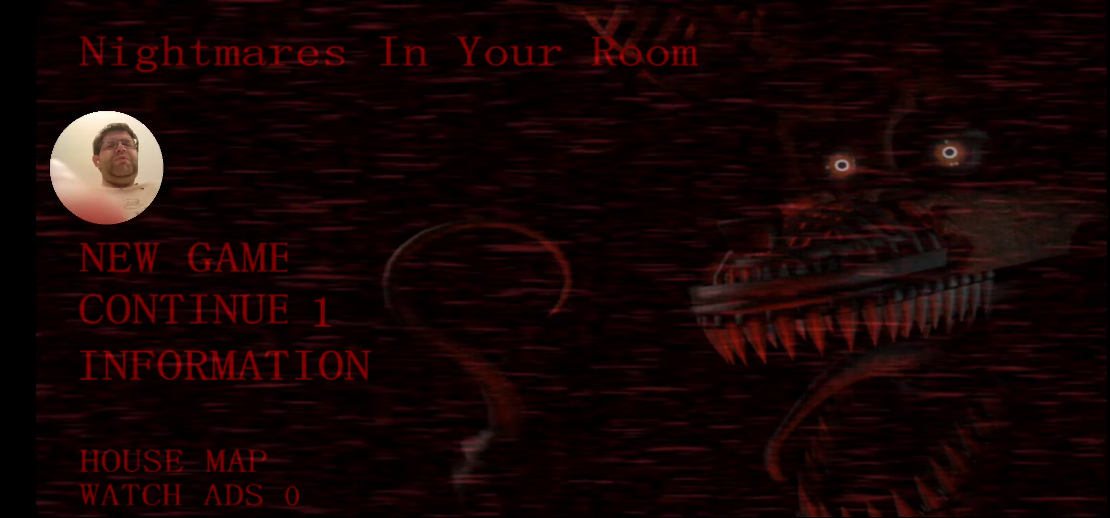
Continue the saved game to load night 1 and face the open closet
{"action": "left_click", "coordinate": [181, 256]}
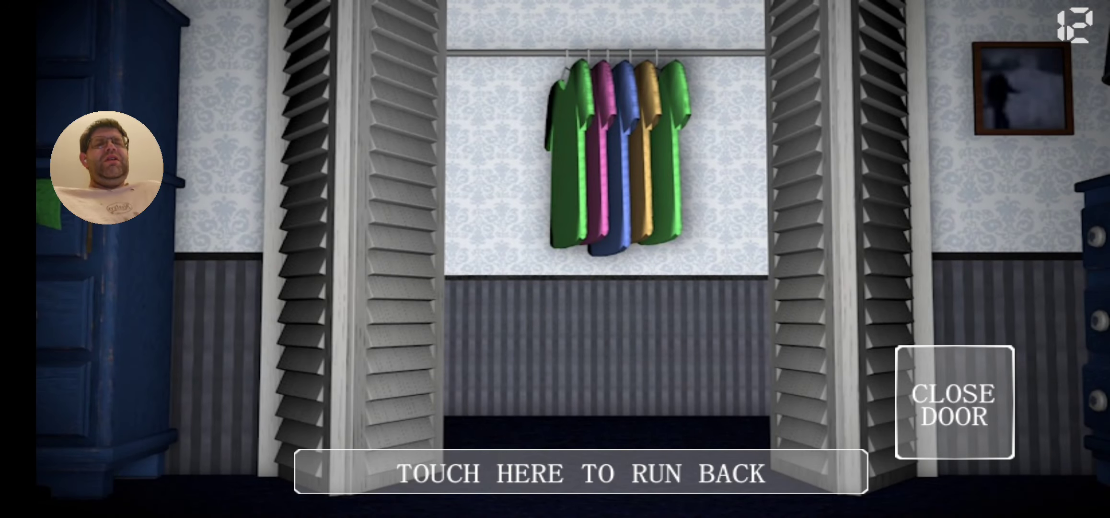
Shut and reopen the closet doors, then run back to face the dark bedroom doorway
{"action": "left_click", "coordinate": [955, 402]}
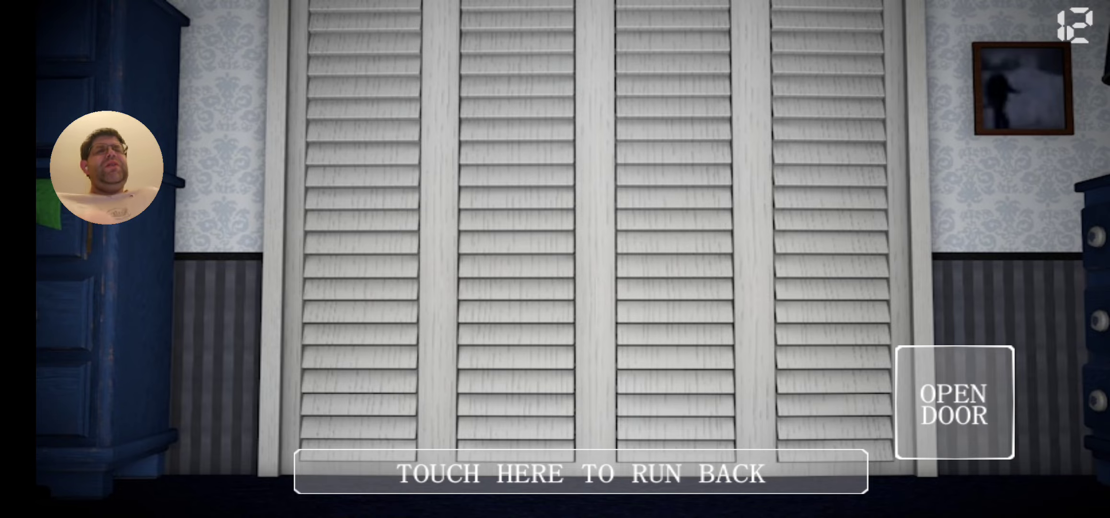
{"action": "left_click", "coordinate": [954, 402]}
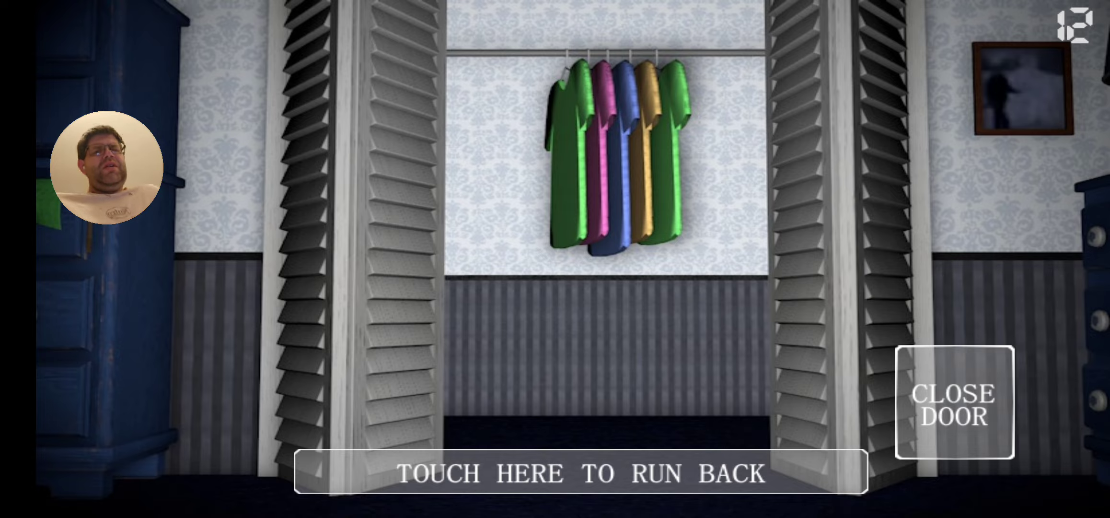
{"action": "left_click", "coordinate": [955, 404]}
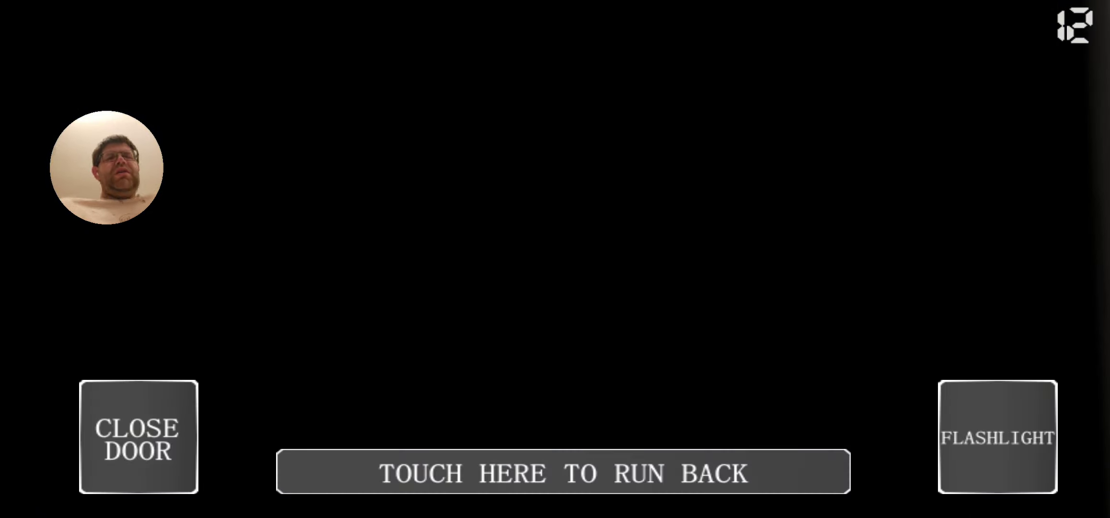
Shine the flashlight down each doorway's hallway, running back between checks
{"action": "left_click", "coordinate": [562, 473]}
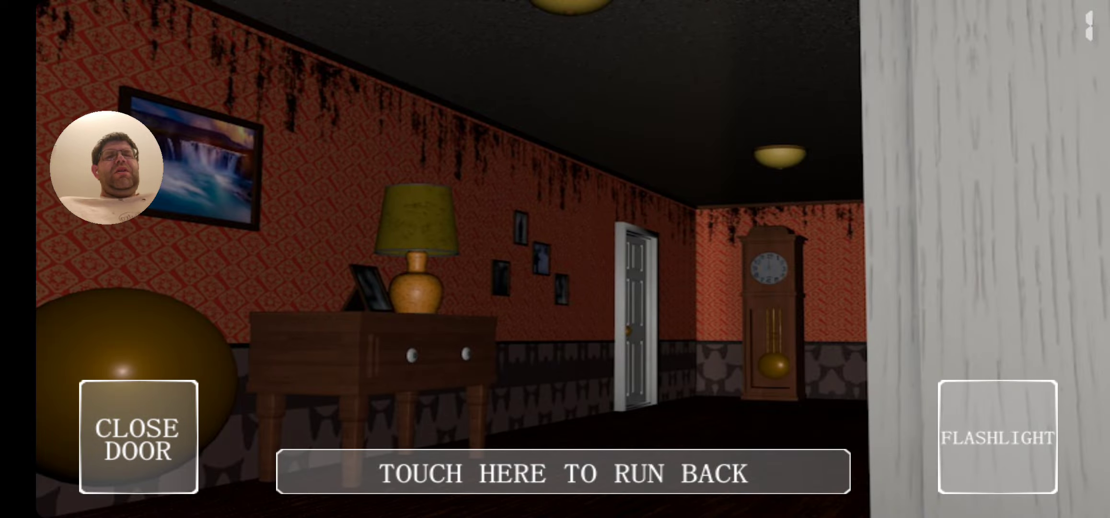
{"action": "left_click", "coordinate": [561, 471]}
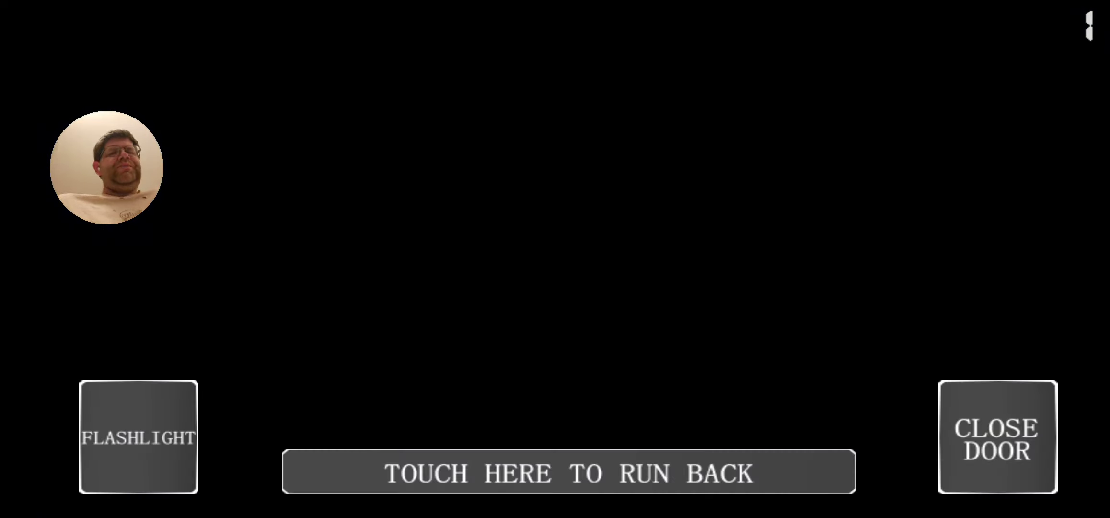
{"action": "left_click", "coordinate": [139, 436]}
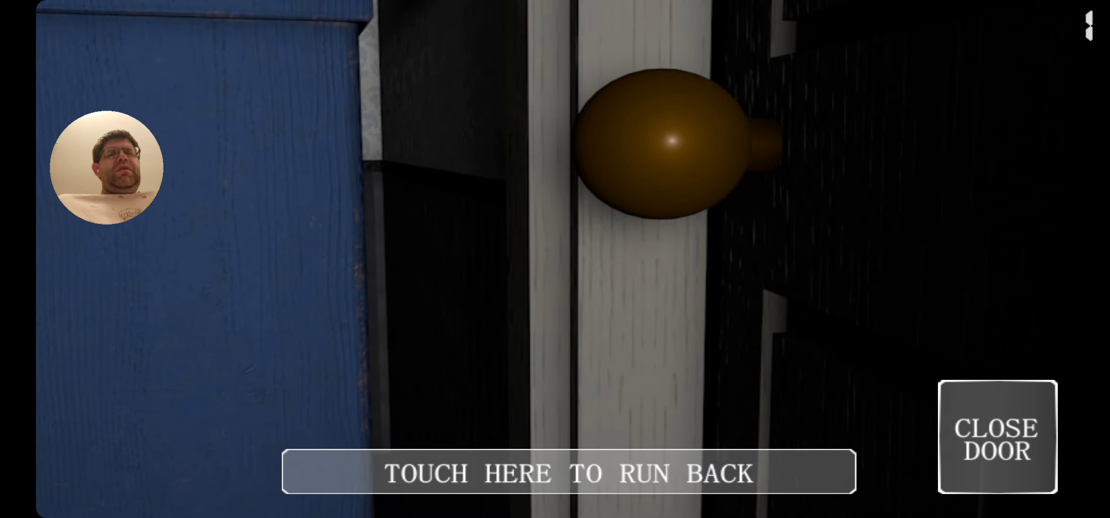
{"action": "left_click", "coordinate": [998, 437]}
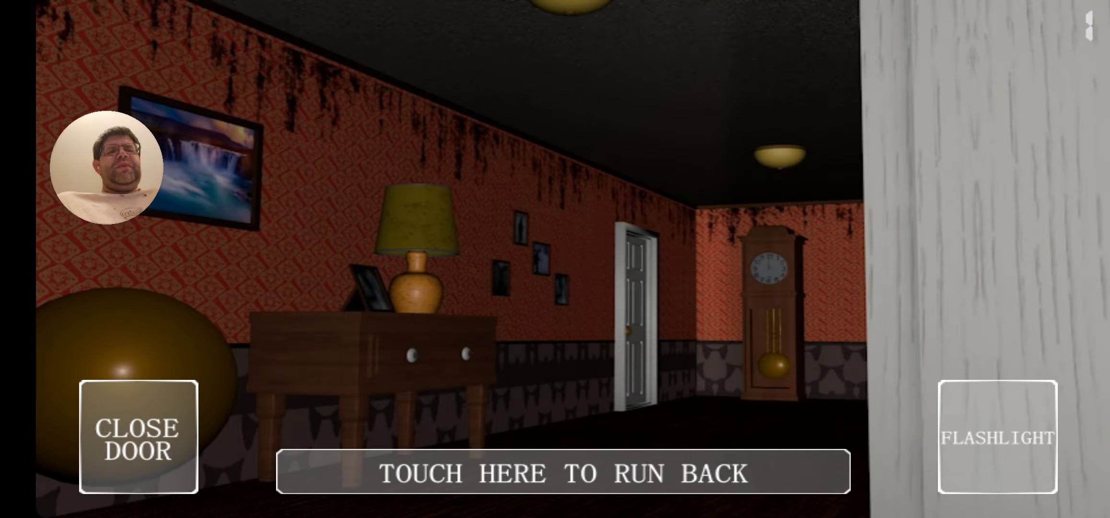
{"action": "left_click", "coordinate": [139, 436]}
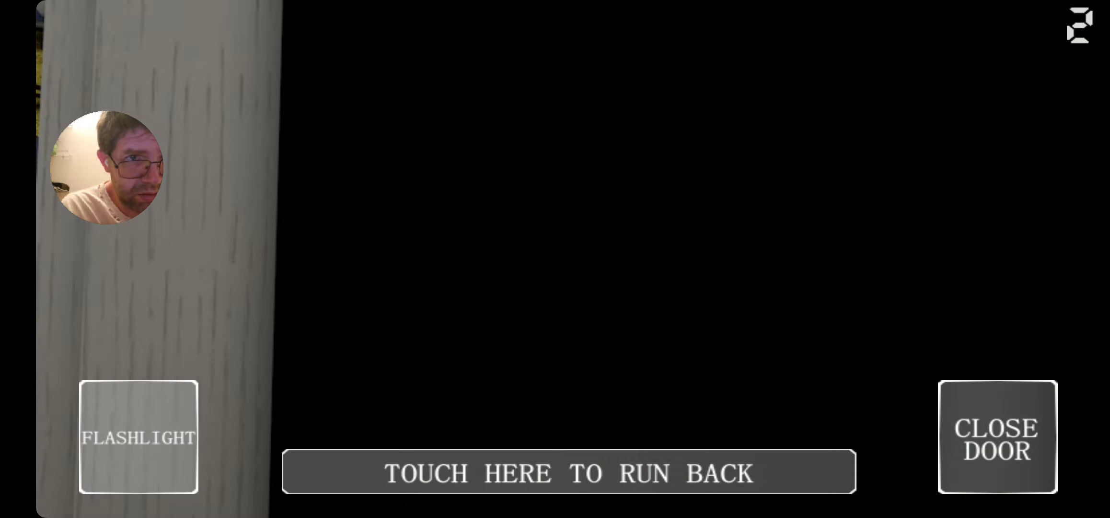
Return to the doorway and close the bedroom door at 2 AM
{"action": "left_click", "coordinate": [139, 437]}
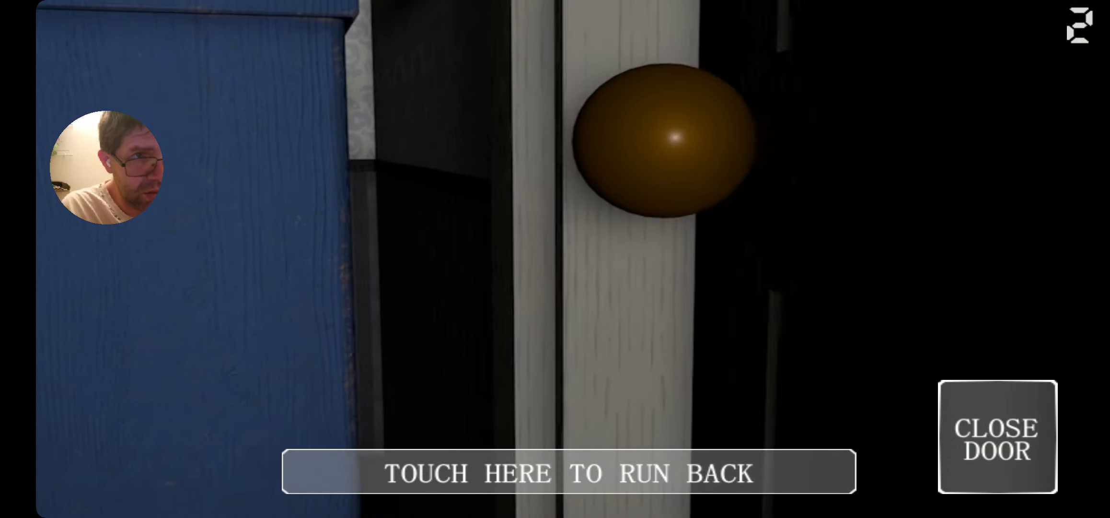
{"action": "left_click", "coordinate": [569, 471]}
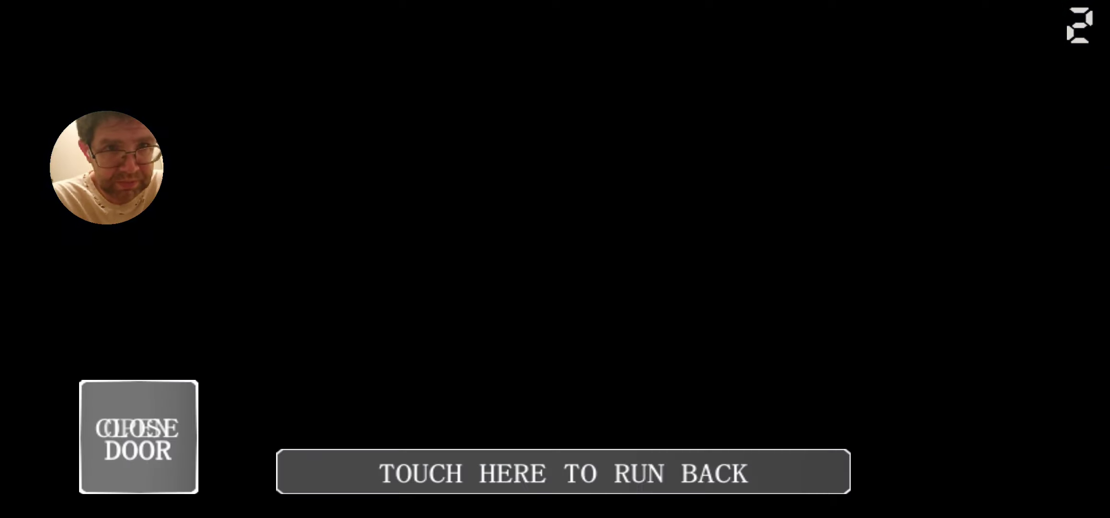
{"action": "left_click", "coordinate": [138, 437]}
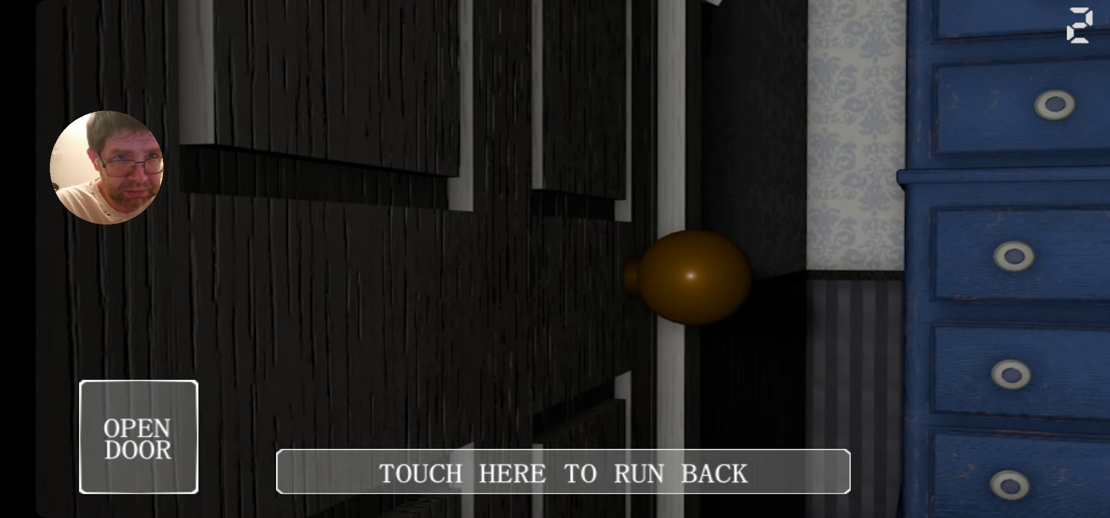
{"action": "left_click", "coordinate": [138, 437]}
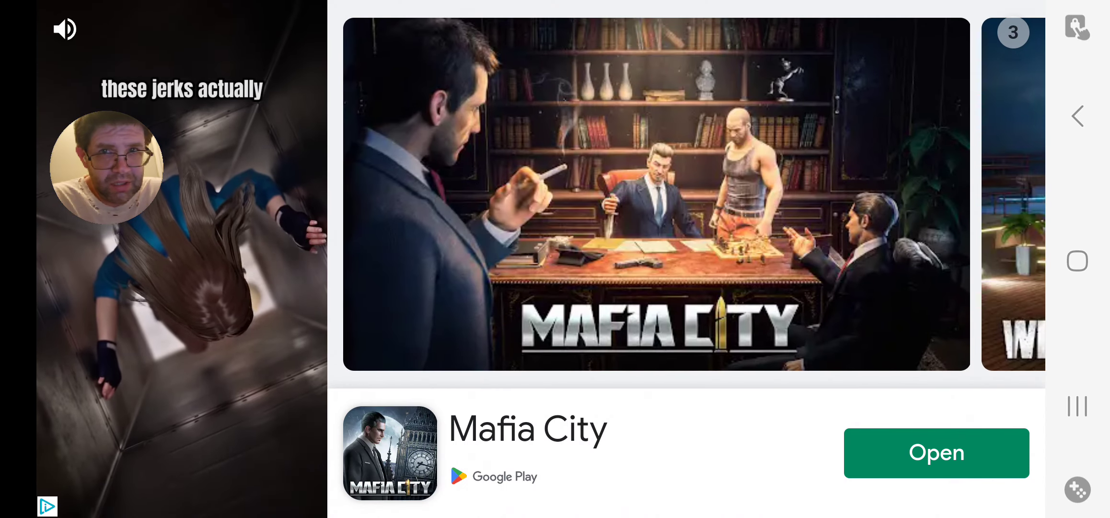
Skip and close the Mafia City and Face Dance video ads
{"action": "left_click", "coordinate": [63, 30]}
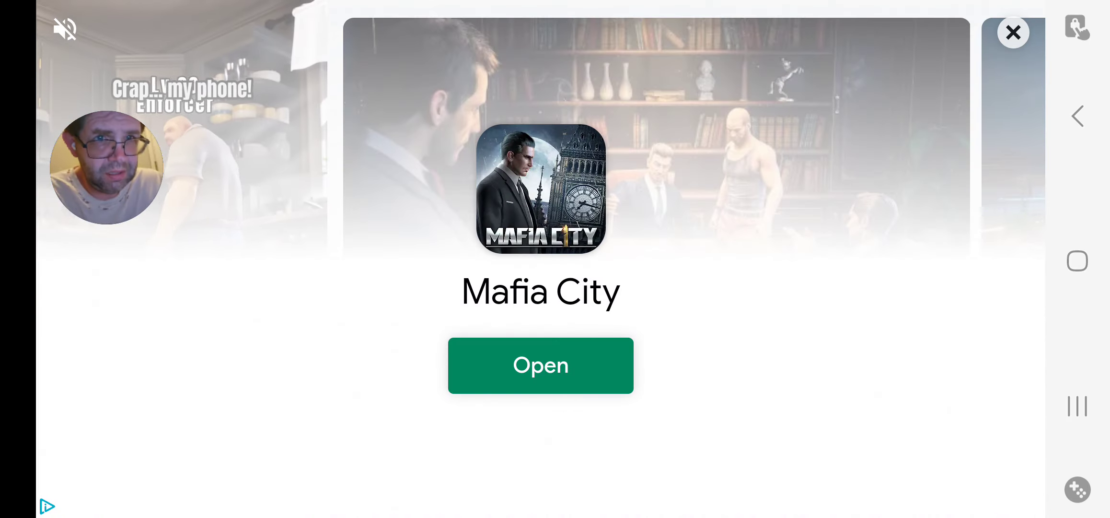
{"action": "left_click", "coordinate": [1013, 33]}
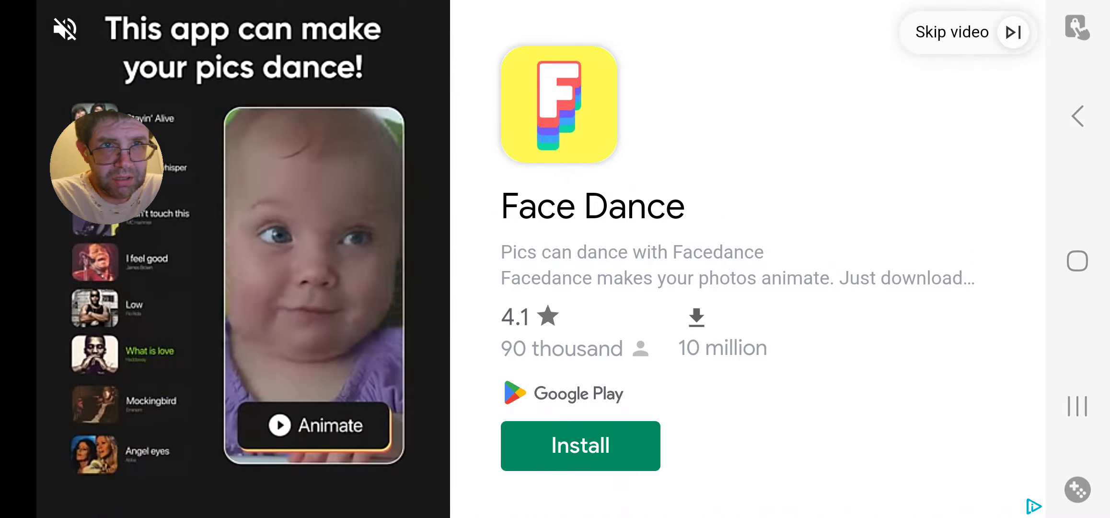
{"action": "left_click", "coordinate": [580, 445]}
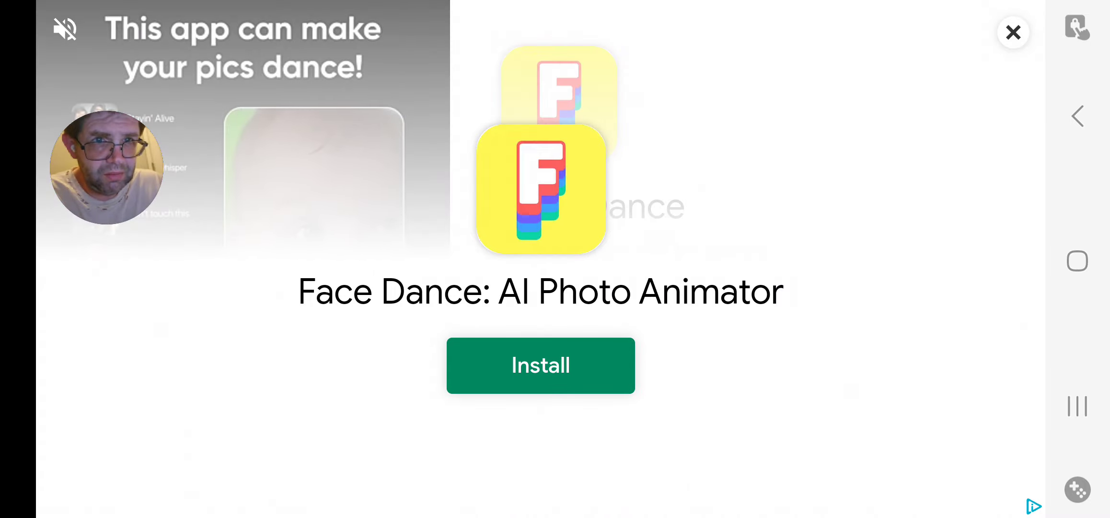
{"action": "left_click", "coordinate": [1014, 32]}
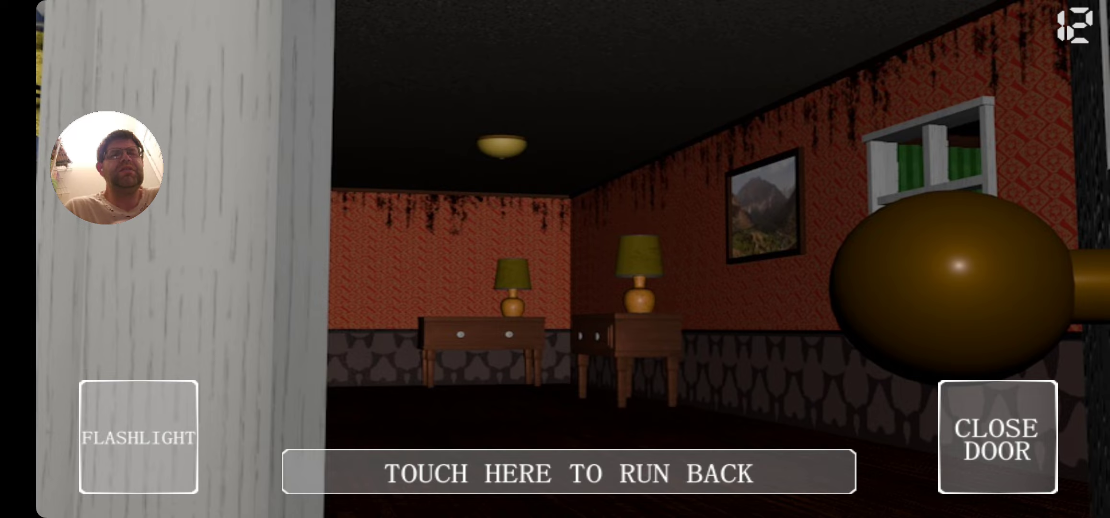
On night two, light the hallway with the flashlight, then turn it off
{"action": "left_click", "coordinate": [996, 437]}
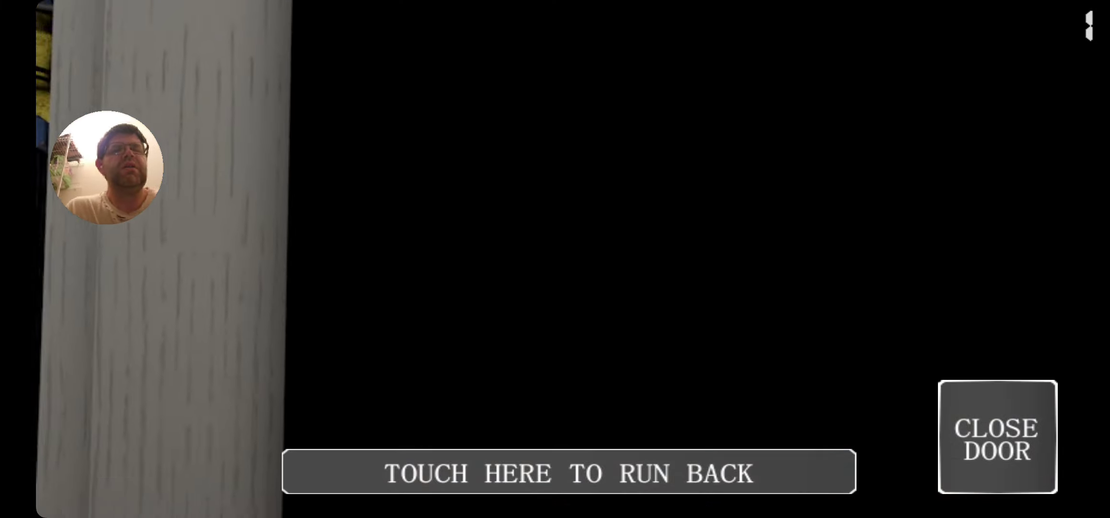
{"action": "left_click", "coordinate": [998, 437]}
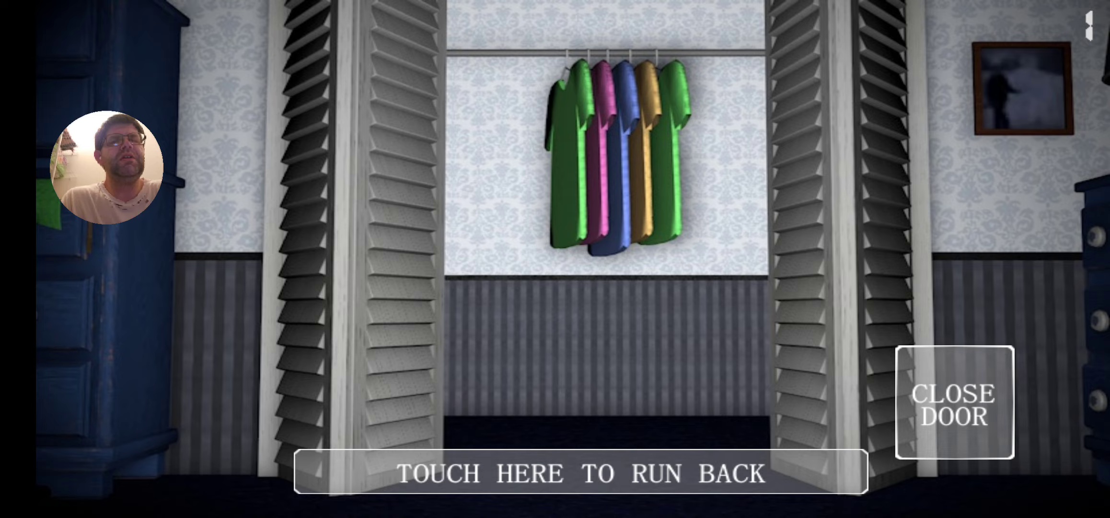
Close the closet doors and head to the bedroom door as 2 AM arrives
{"action": "left_click", "coordinate": [955, 403]}
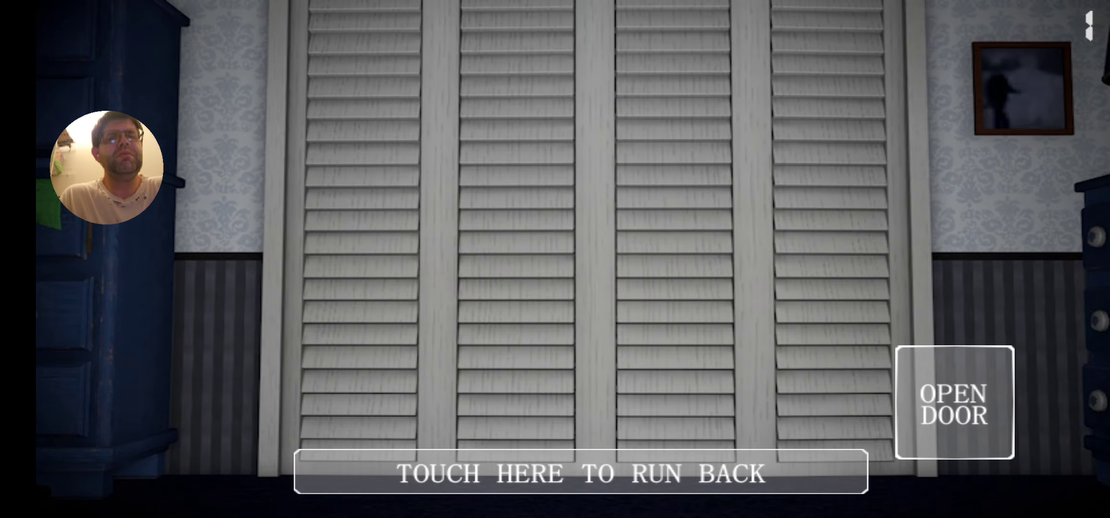
{"action": "left_click", "coordinate": [580, 473]}
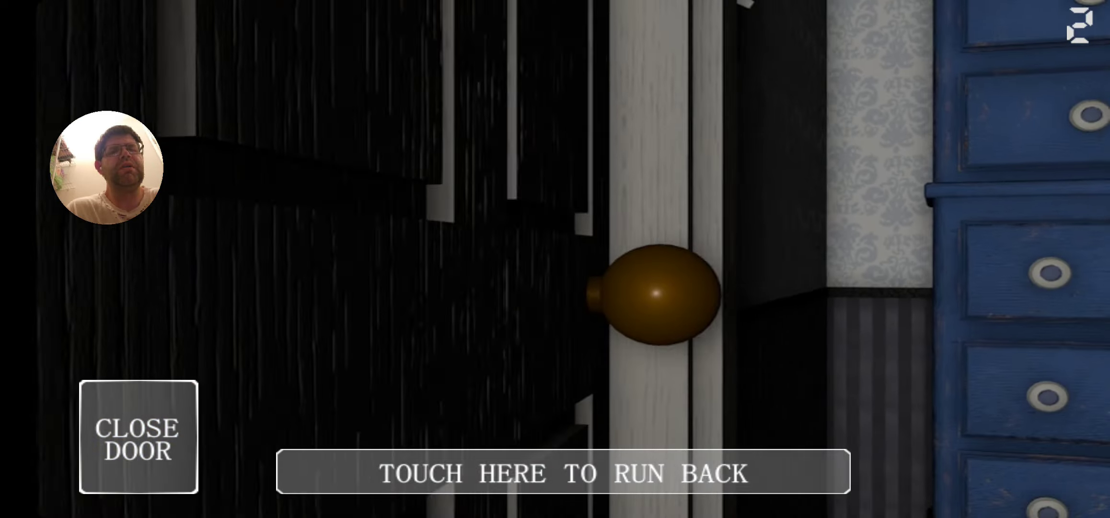
Look out into the hallway, run back, and shut the closet at 3 AM
{"action": "left_click", "coordinate": [561, 472]}
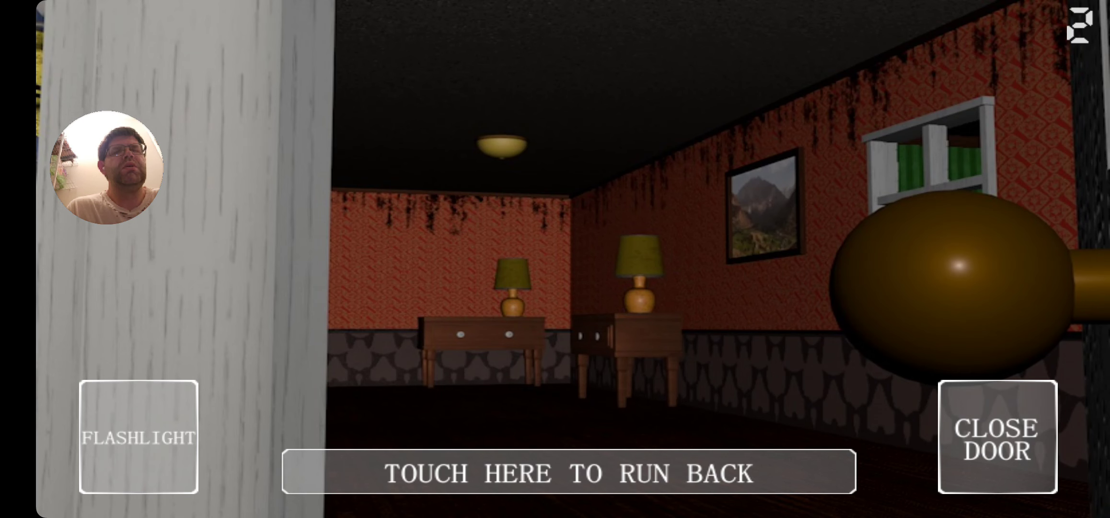
{"action": "left_click", "coordinate": [997, 437]}
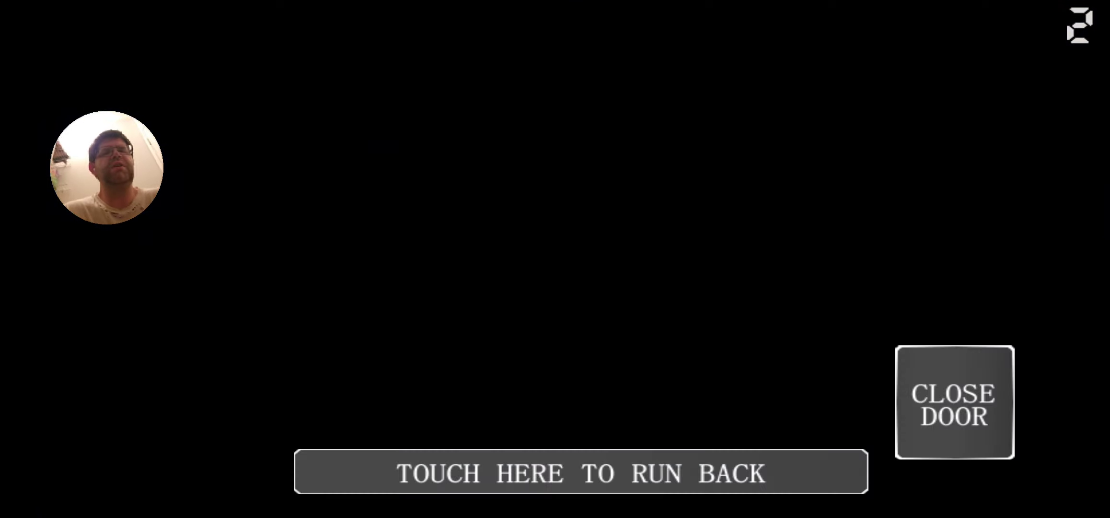
{"action": "left_click", "coordinate": [955, 402]}
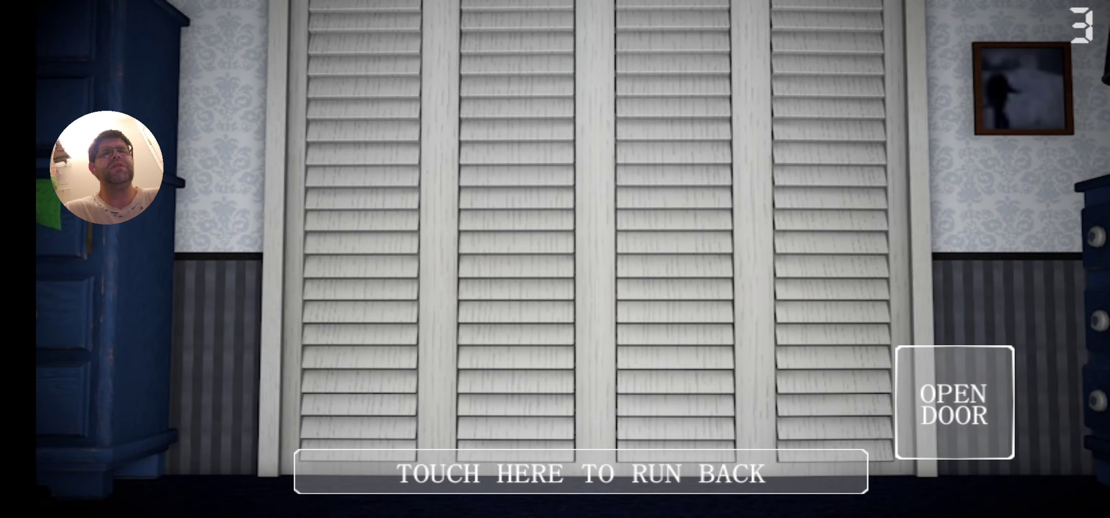
{"action": "left_click", "coordinate": [574, 474]}
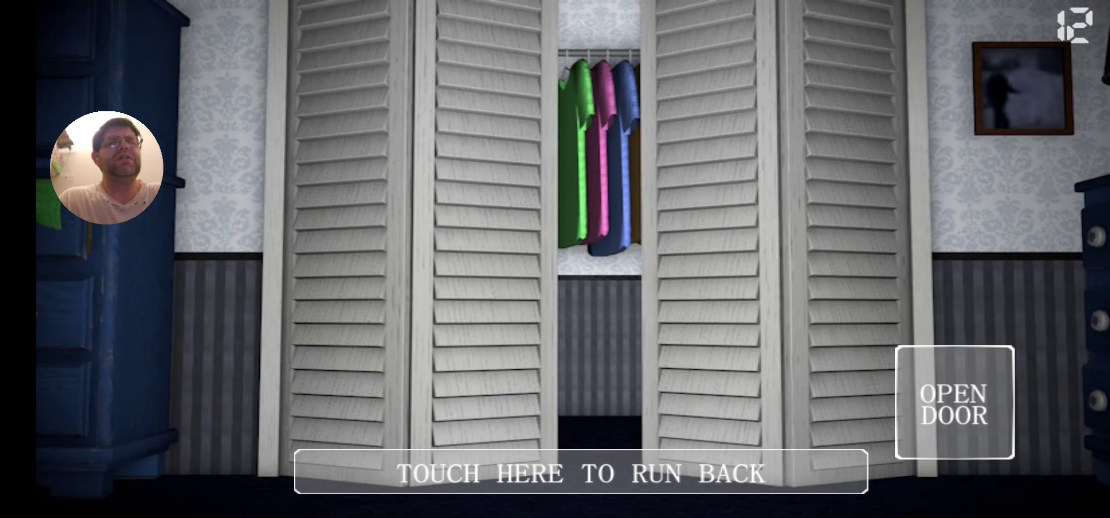
Check the hallway with the flashlight, close the bedroom door, and run back
{"action": "left_click", "coordinate": [554, 473]}
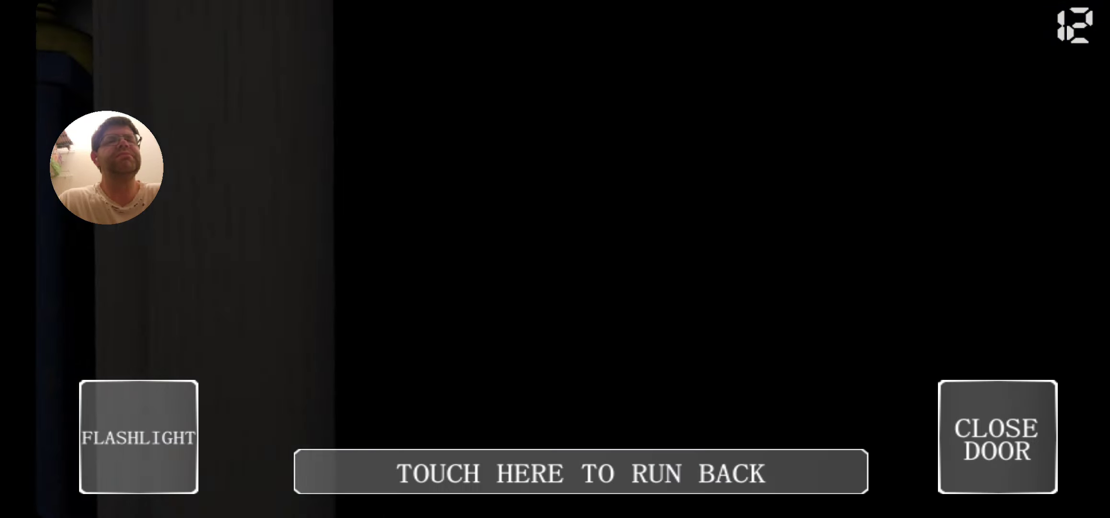
{"action": "left_click", "coordinate": [138, 437]}
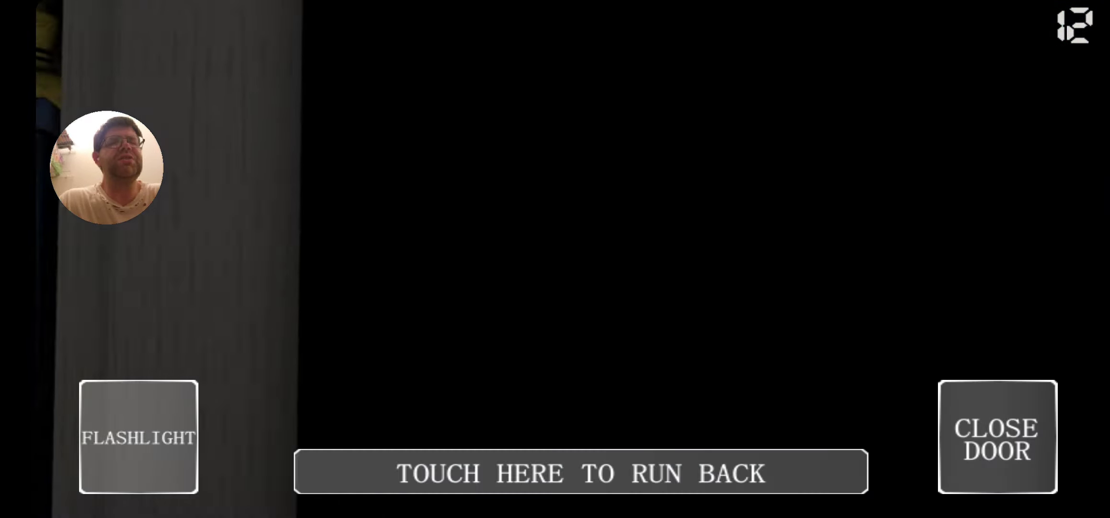
{"action": "left_click", "coordinate": [997, 437]}
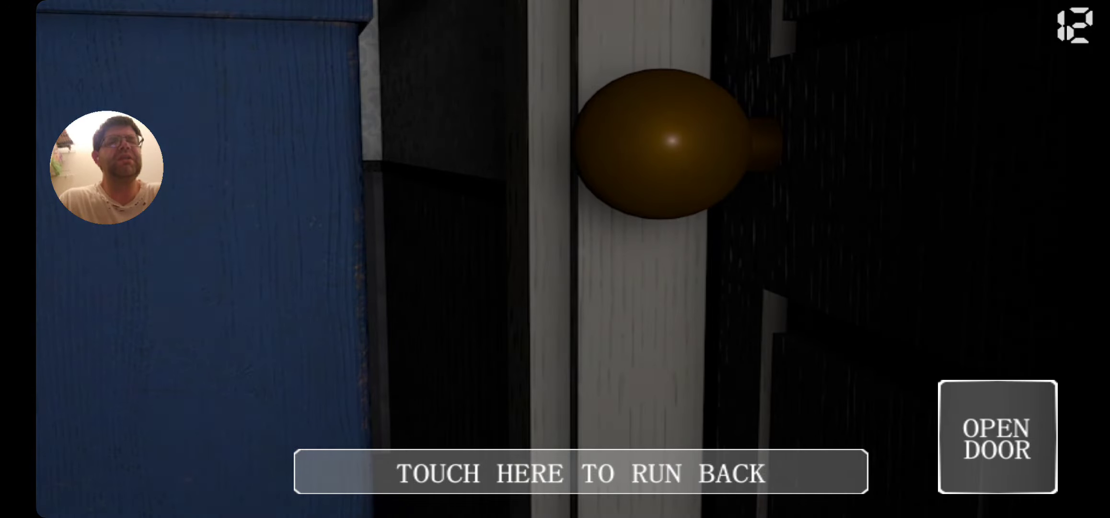
{"action": "left_click", "coordinate": [996, 438]}
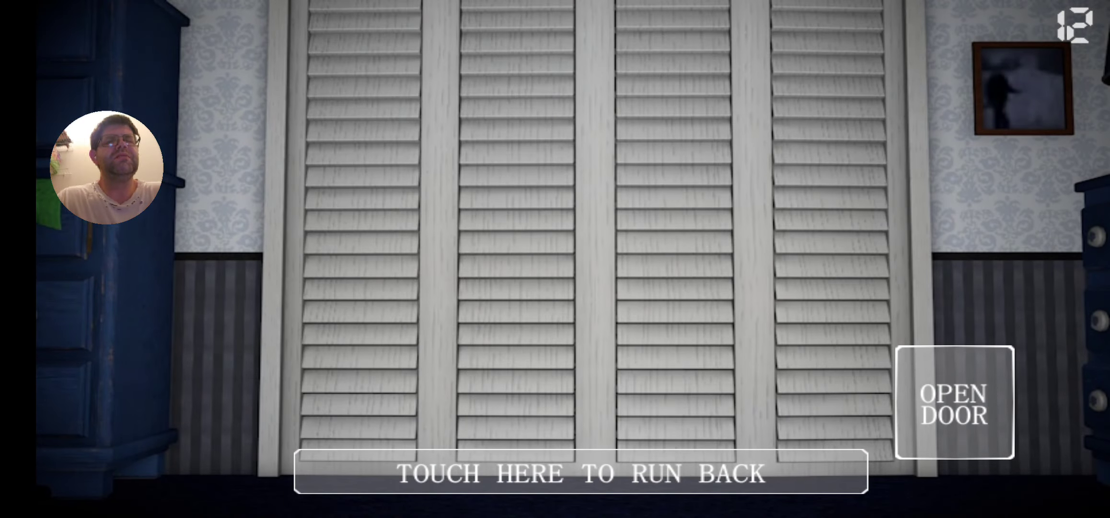
Open the closet doors to reveal the hanging shirts at 1 AM
{"action": "left_click", "coordinate": [573, 474]}
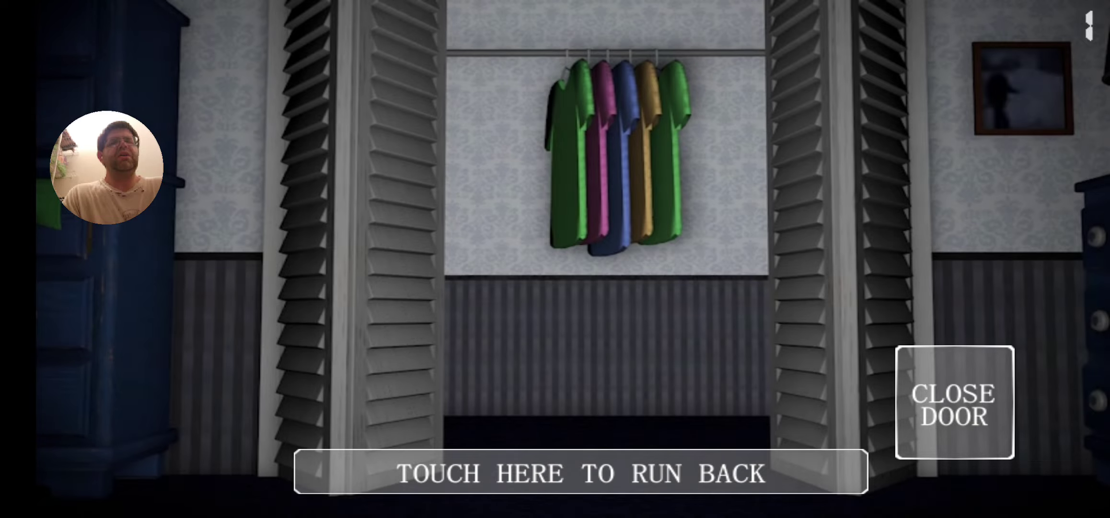
Close the closet doors, then reopen them to check the hanging shirts
{"action": "left_click", "coordinate": [954, 404]}
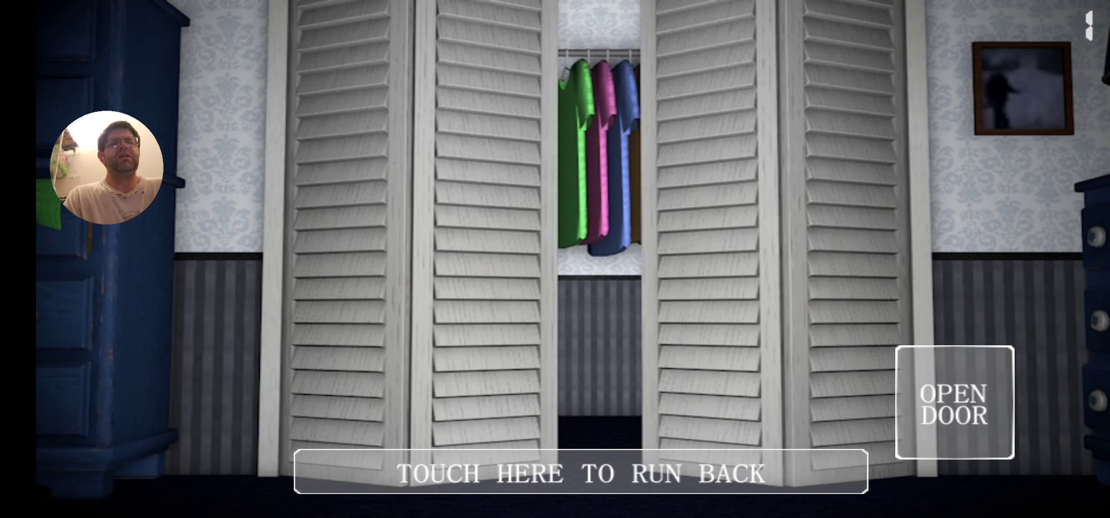
{"action": "left_click", "coordinate": [954, 405]}
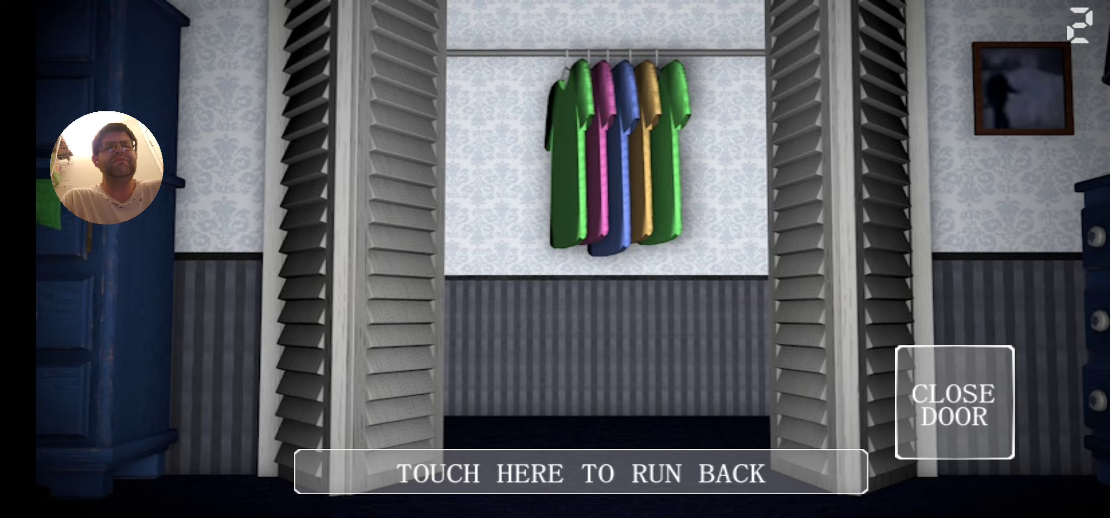
Close, reopen, and close the closet twice more, then open it to the jumpscare
{"action": "left_click", "coordinate": [956, 402]}
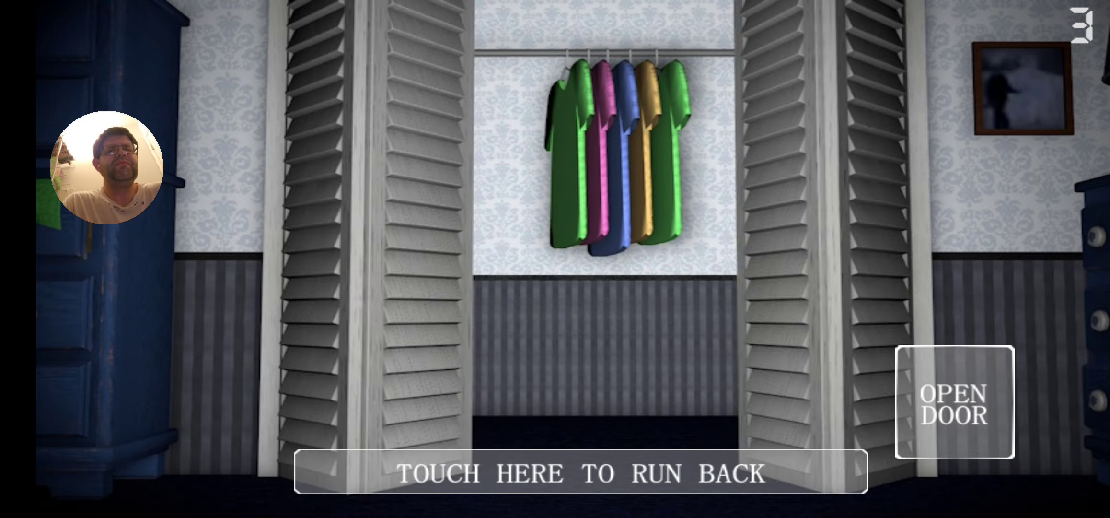
{"action": "left_click", "coordinate": [954, 404]}
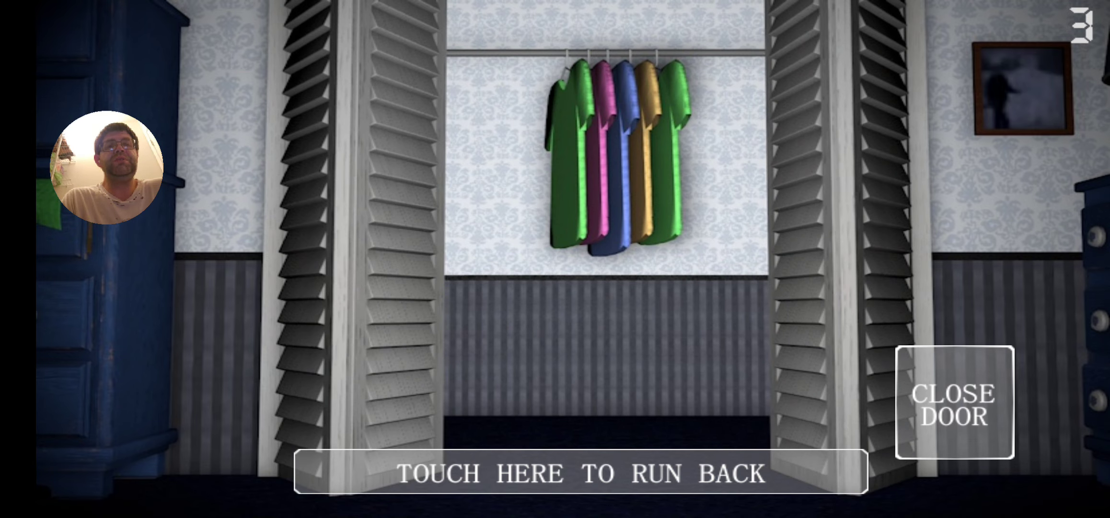
{"action": "left_click", "coordinate": [956, 402]}
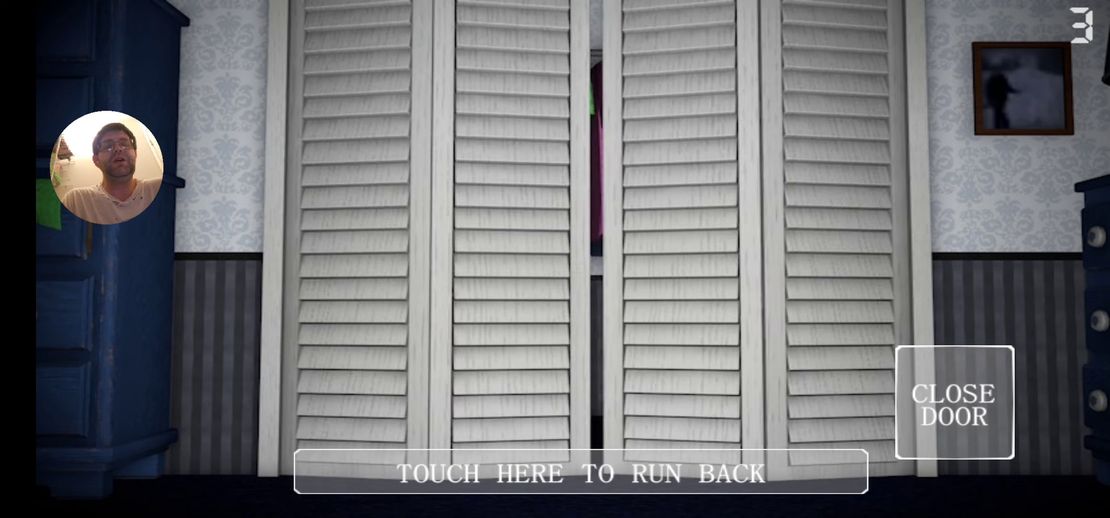
{"action": "left_click", "coordinate": [954, 402]}
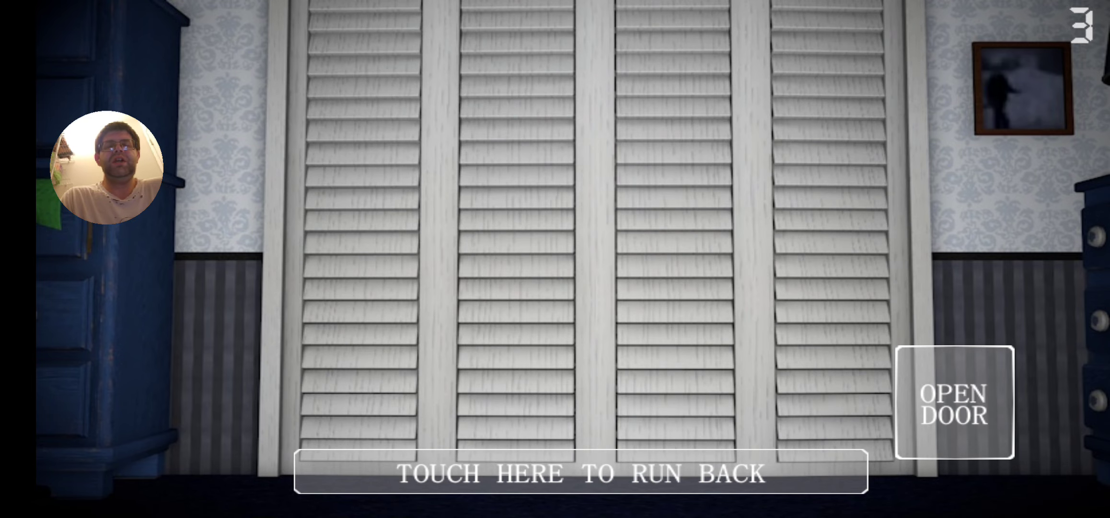
{"action": "left_click", "coordinate": [956, 402]}
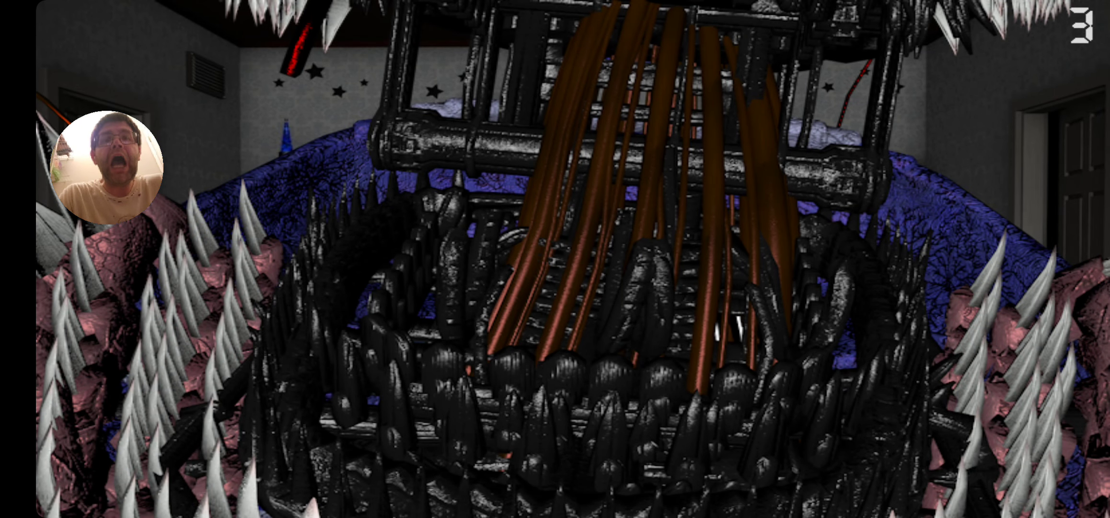